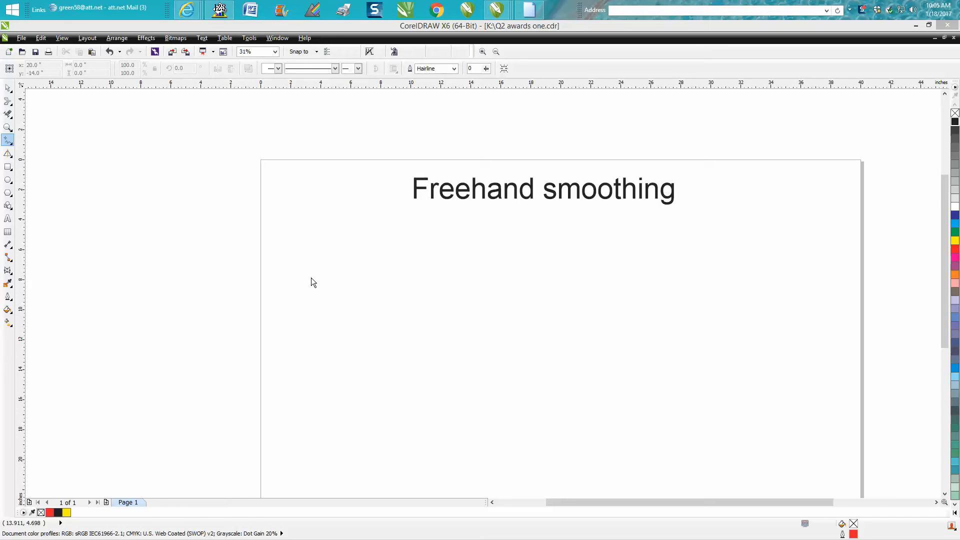
pyautogui.moveTo(628, 192)
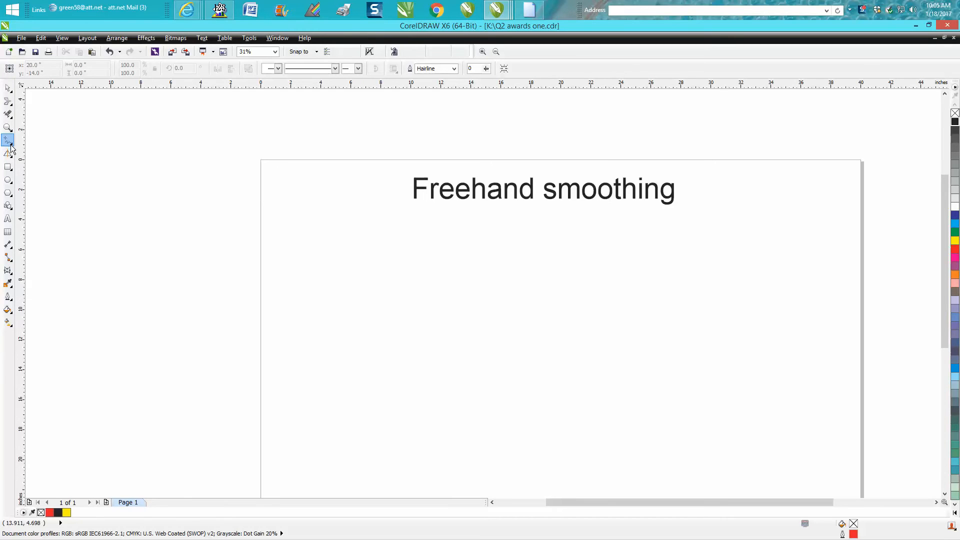
# - Sketch a rough, wavy freehand curve across the page below the 'Freehand smoothing' title
pyautogui.click(9, 141)
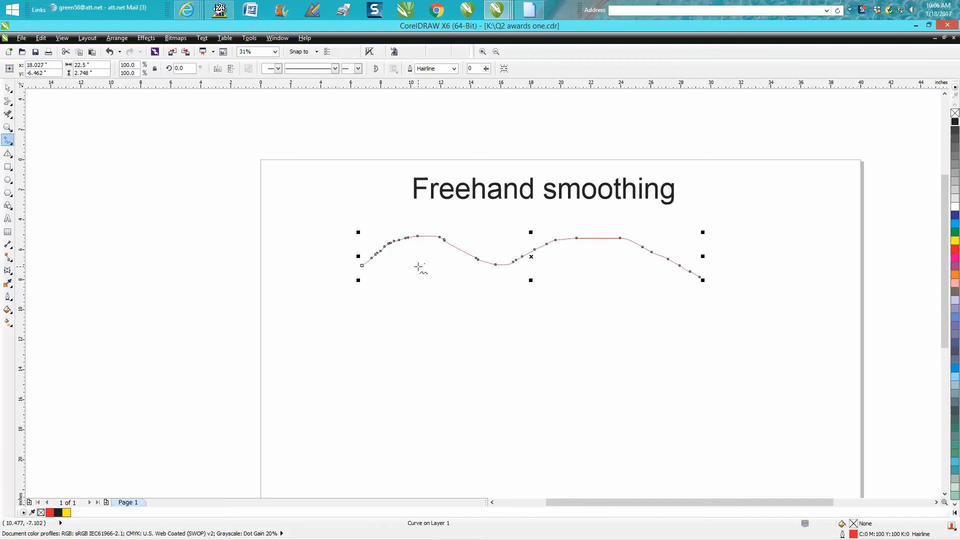
pyautogui.moveTo(444, 257)
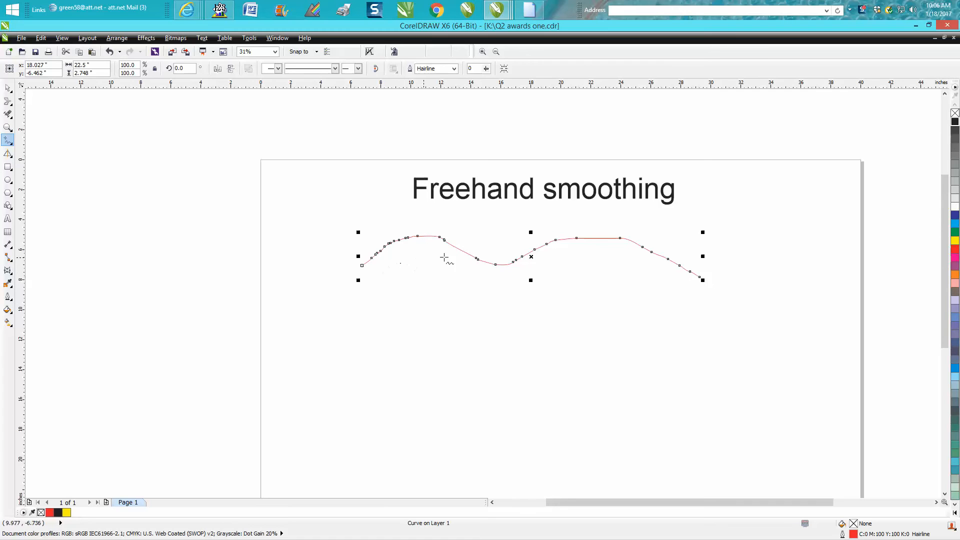
pyautogui.moveTo(640, 280)
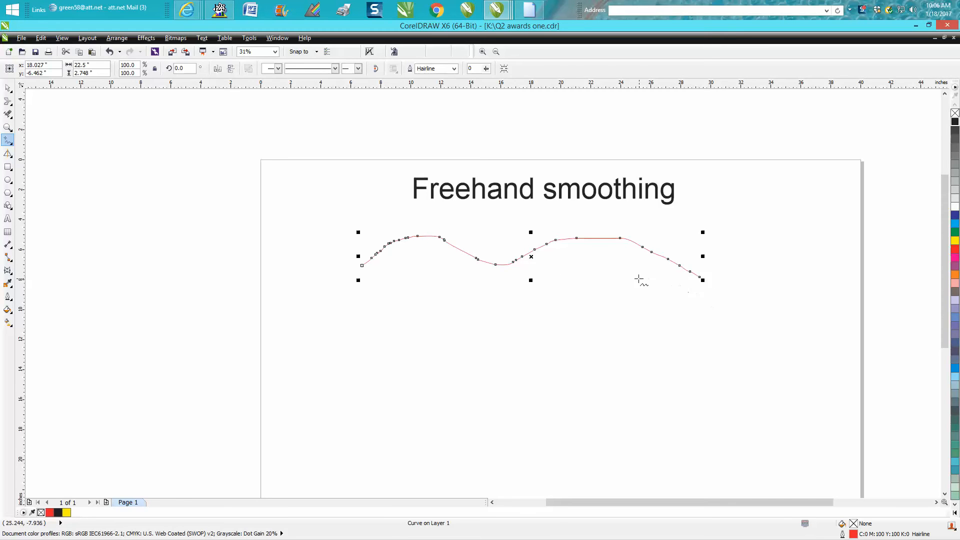
pyautogui.moveTo(93, 151)
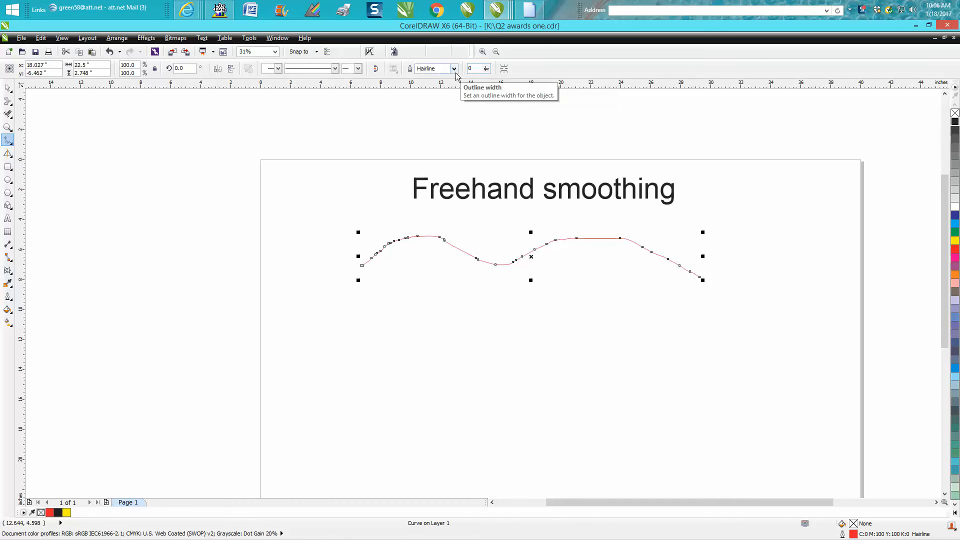
pyautogui.moveTo(486, 83)
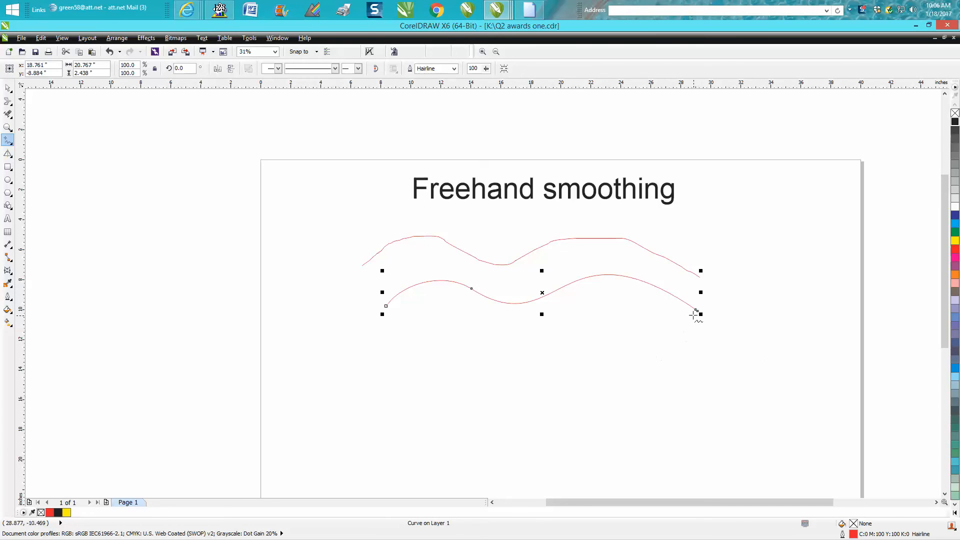
pyautogui.moveTo(695, 314)
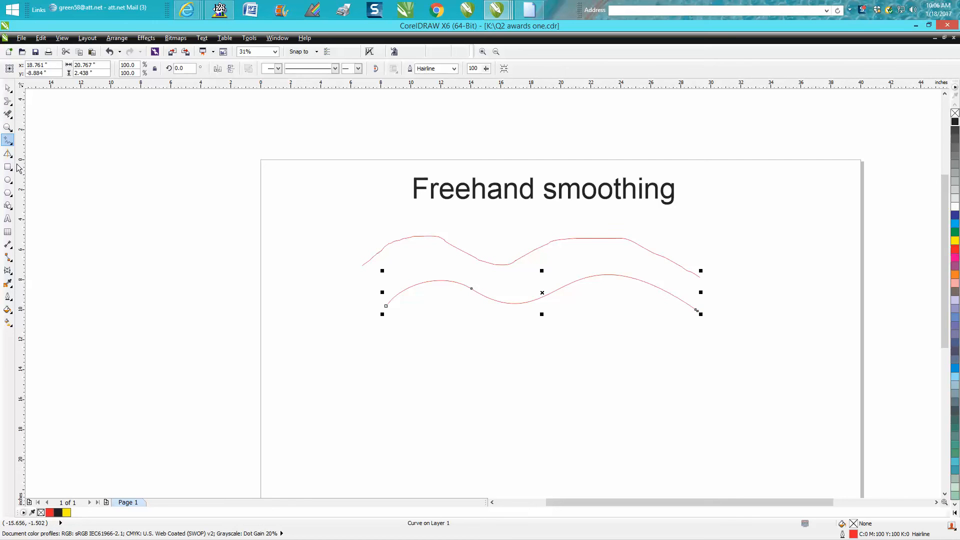
# - Choose the Smart Drawing tool to begin turning hand-drawn strokes into clean shapes
pyautogui.click(8, 154)
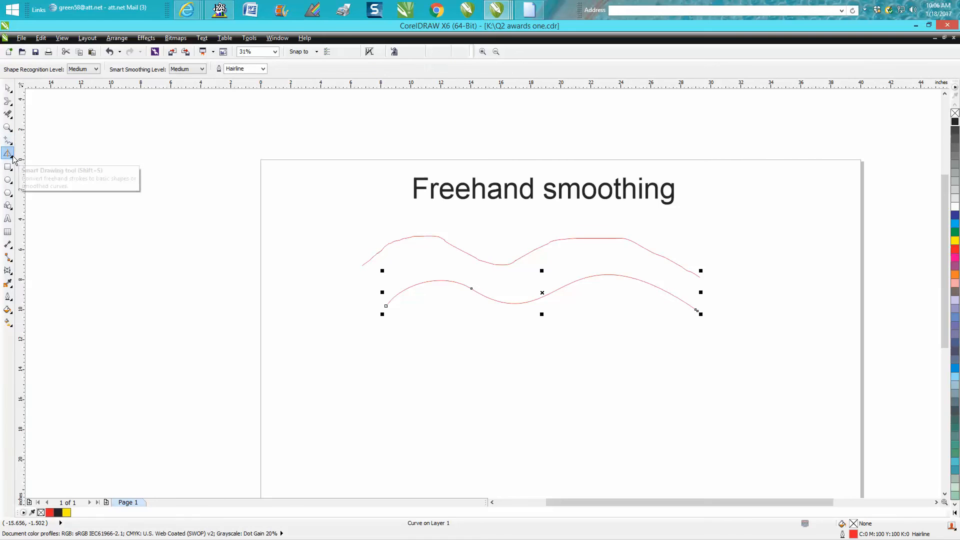
pyautogui.moveTo(11, 160)
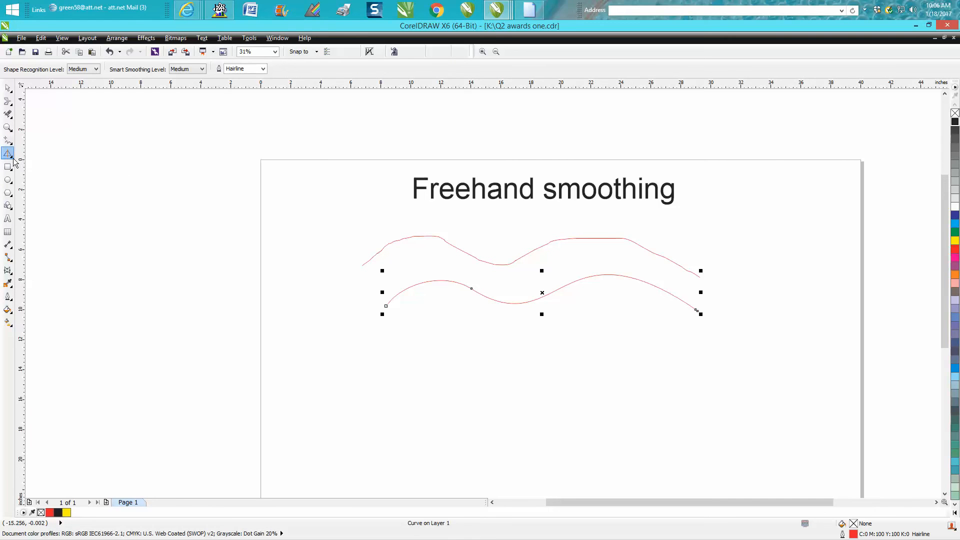
pyautogui.click(9, 152)
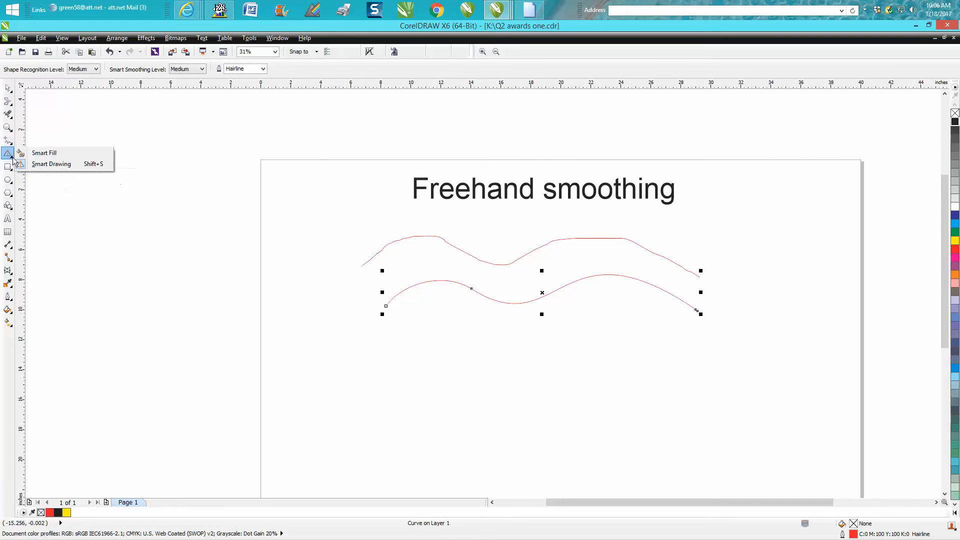
pyautogui.moveTo(51, 165)
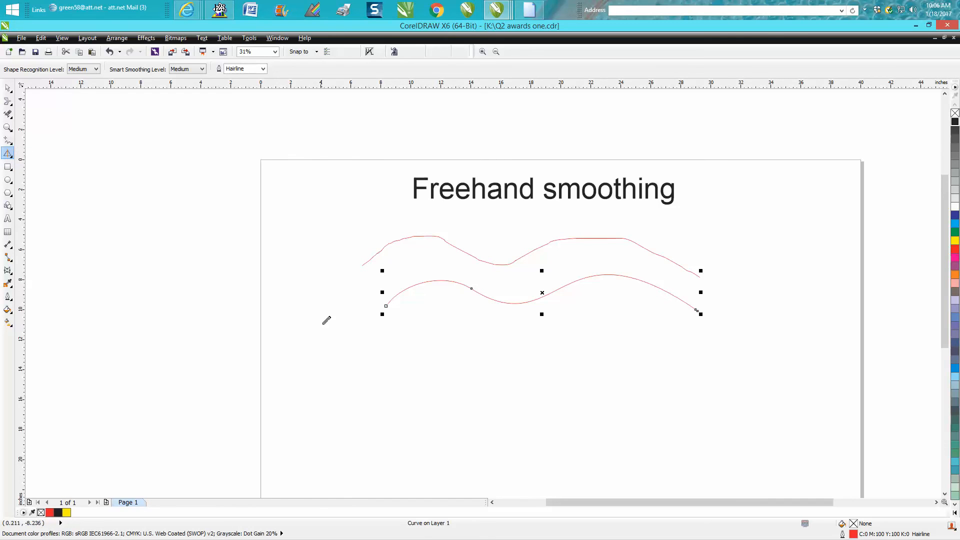
pyautogui.moveTo(391, 347)
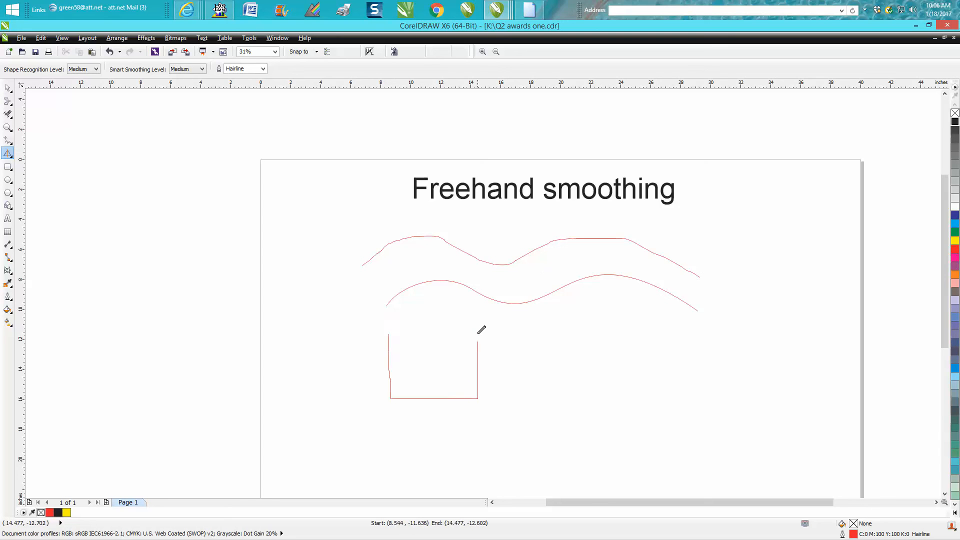
# - Sketch a rough box and a rough circle below the curves so they become a clean rectangle and ellipse
pyautogui.moveTo(480, 331); pyautogui.dragTo(391, 332)
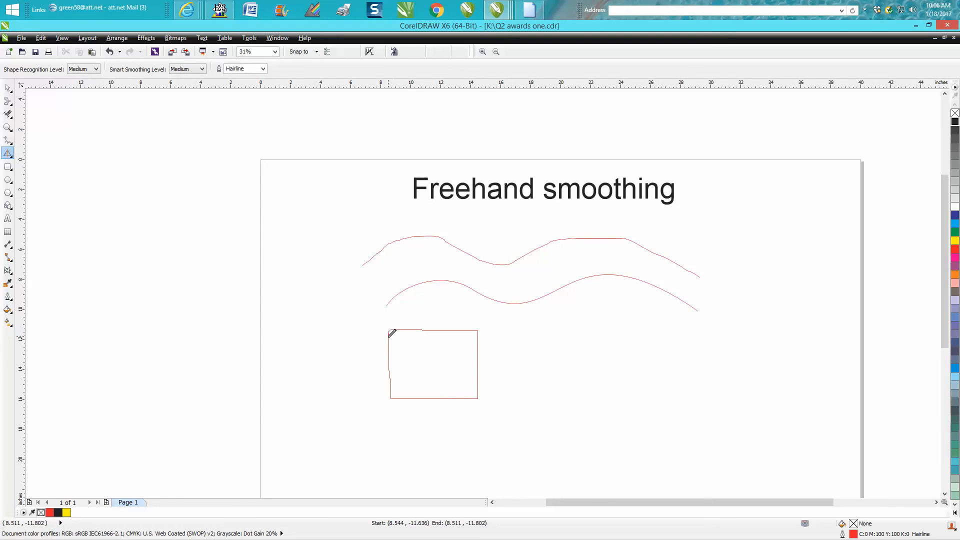
pyautogui.click(434, 363)
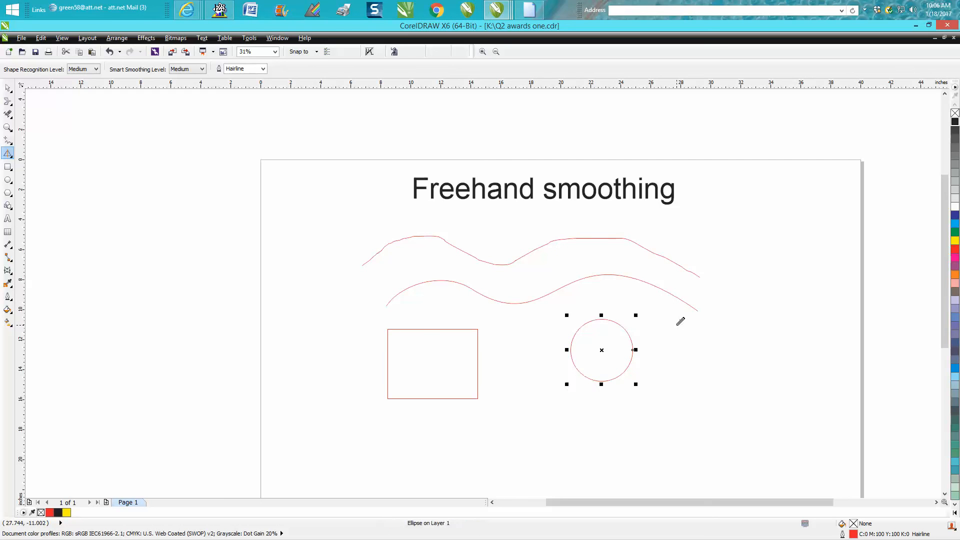
pyautogui.moveTo(479, 208)
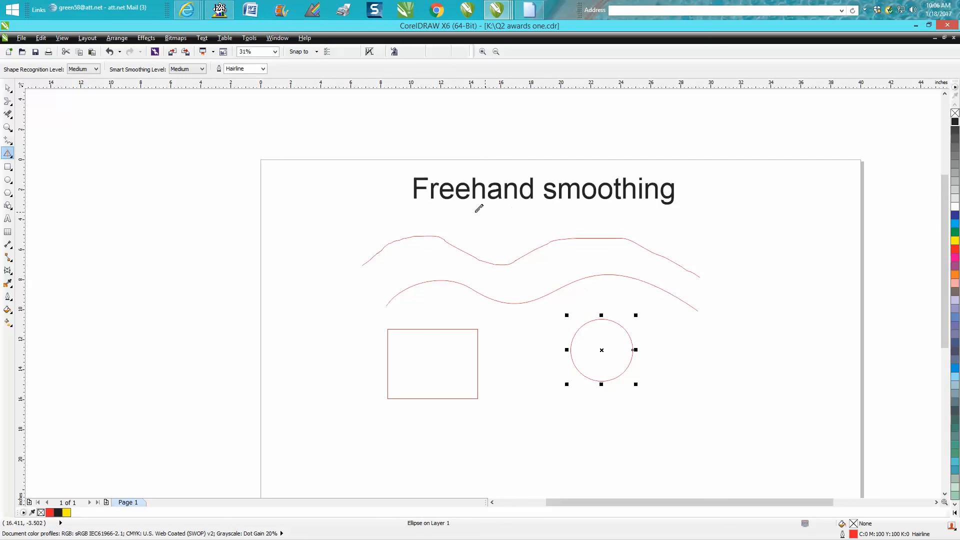
pyautogui.moveTo(692, 235)
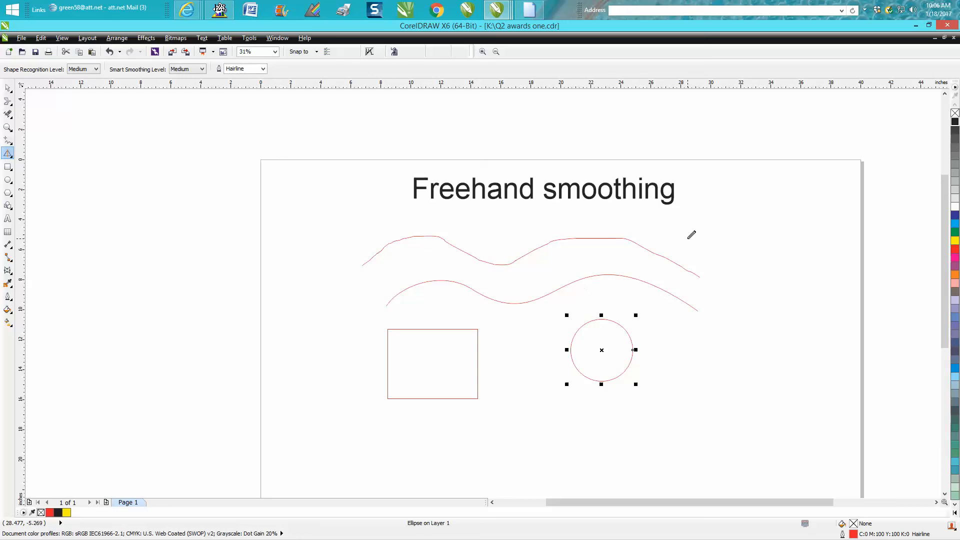